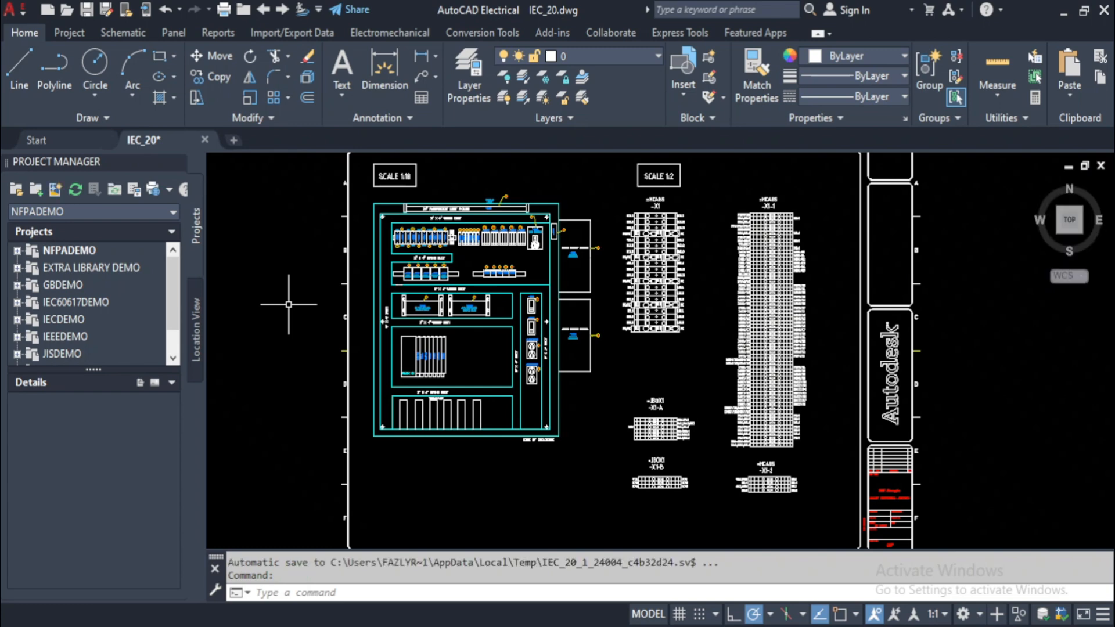
# Start the Plot command from the application menu's Print commands for the IEC_20 panel drawing.
pyautogui.click(14, 9)
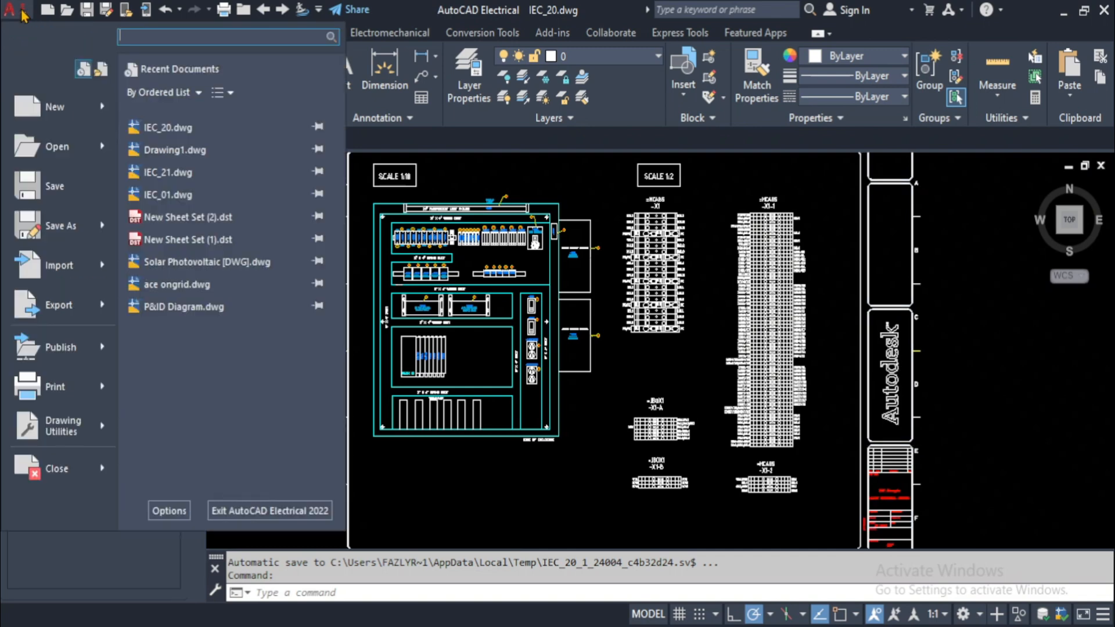
pyautogui.click(55, 386)
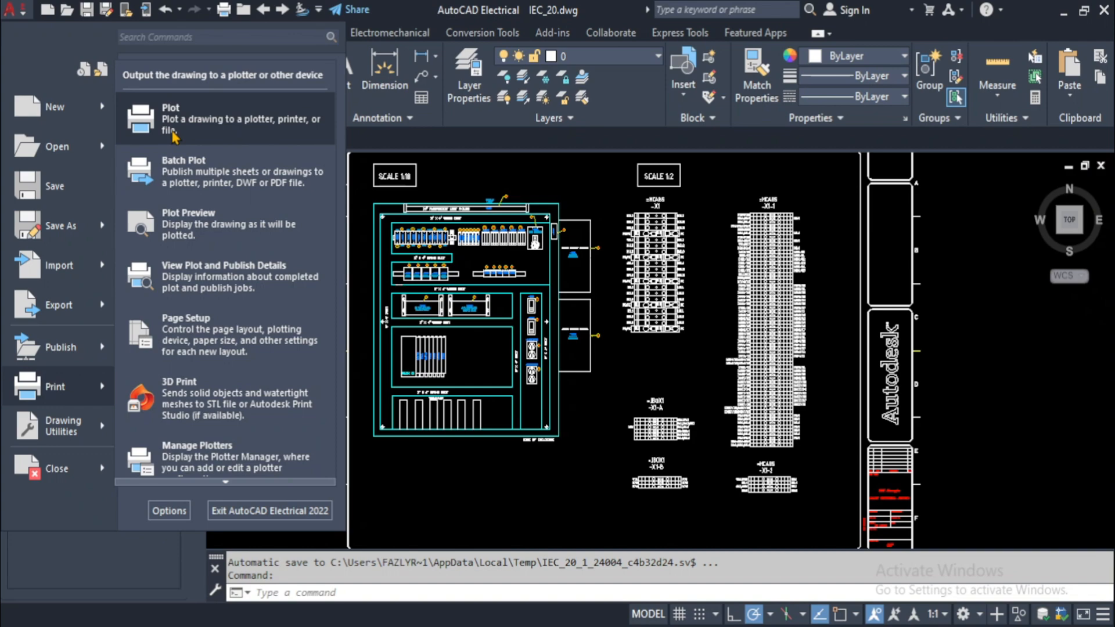
pyautogui.click(171, 120)
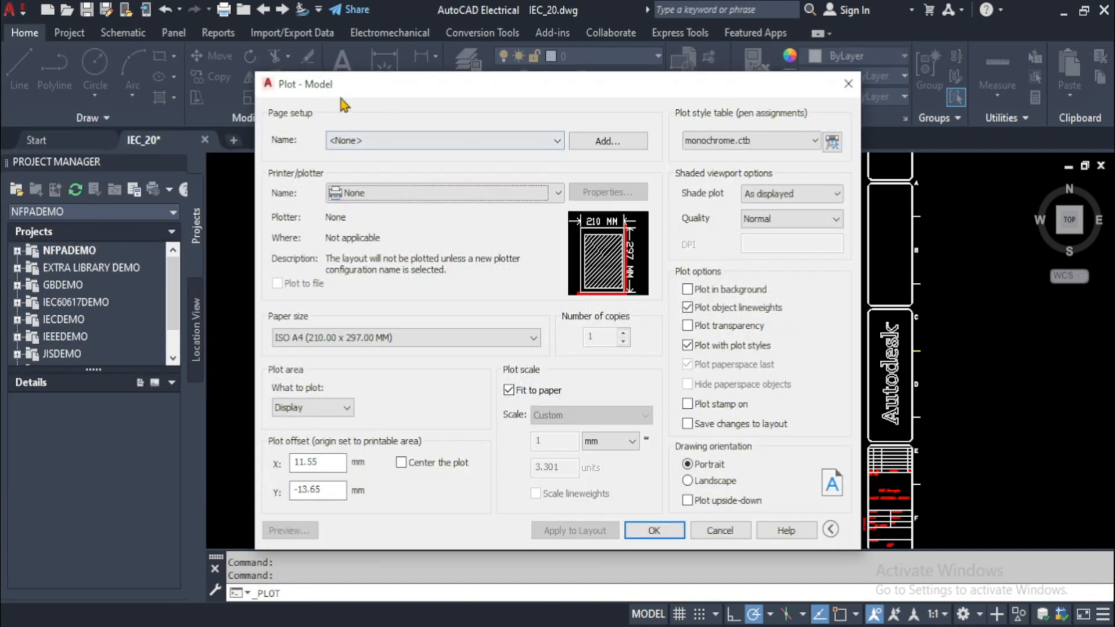
pyautogui.moveTo(416, 104)
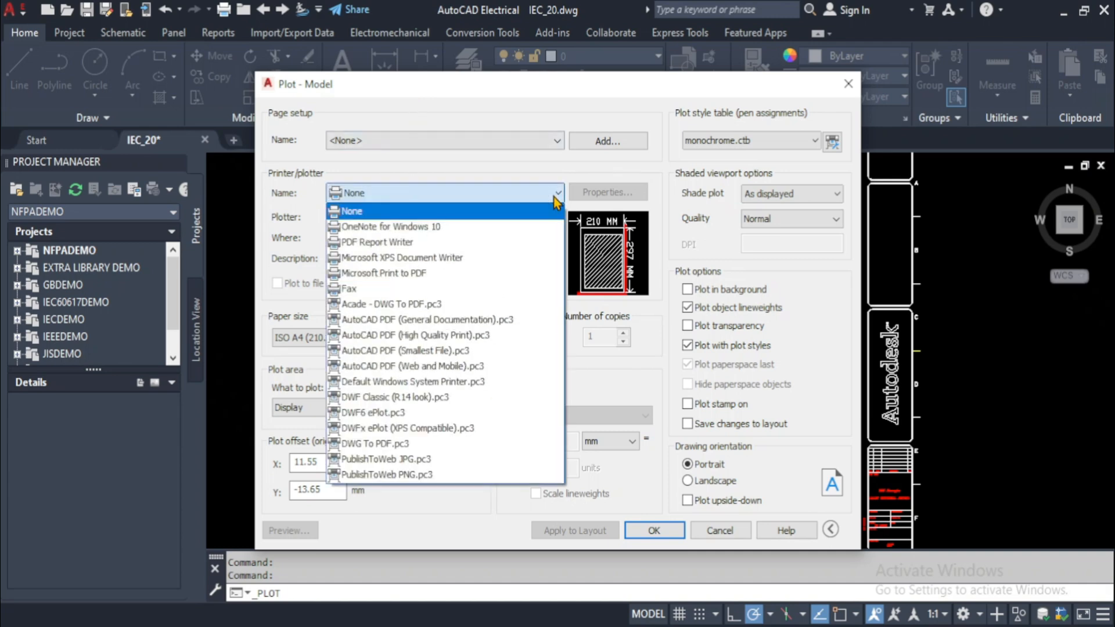
pyautogui.moveTo(375, 227)
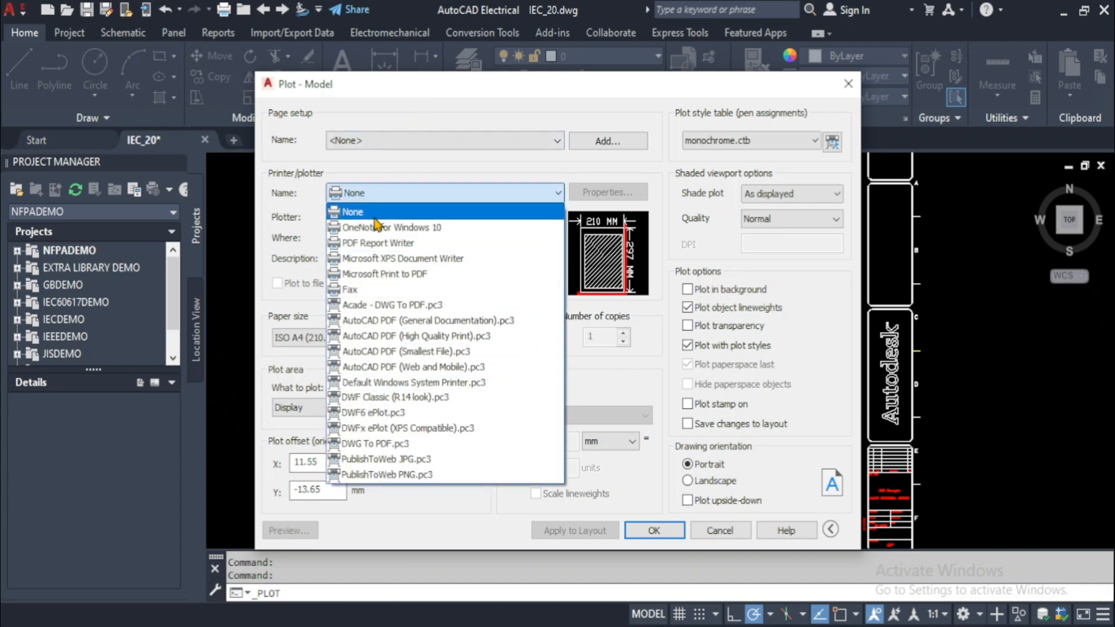
pyautogui.click(351, 212)
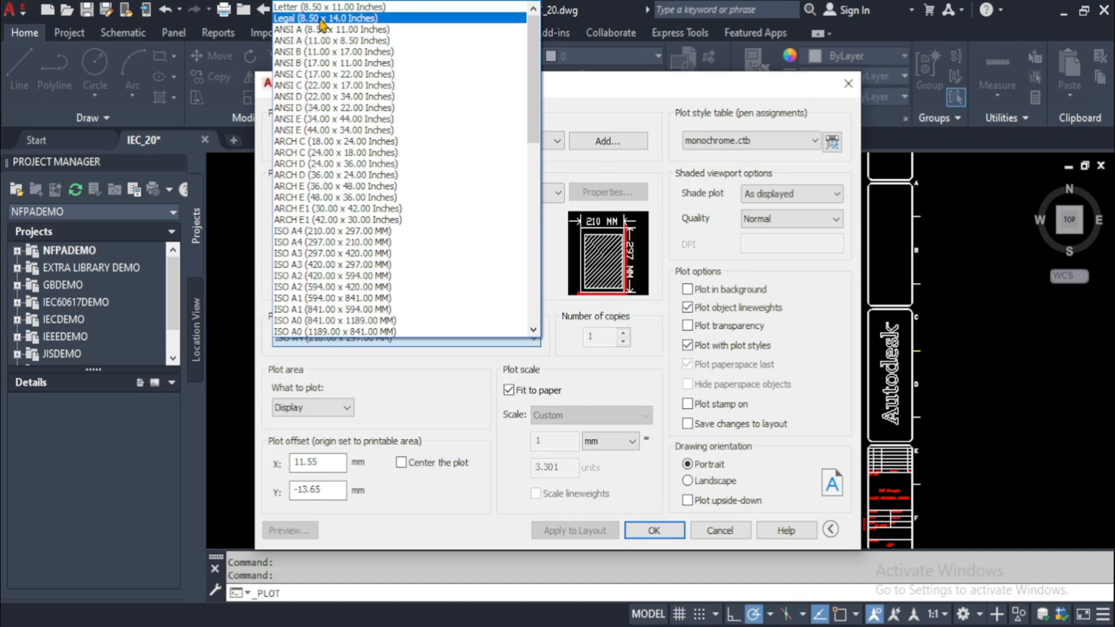
# Set paper size to Legal (8.50 x 14.0 Inches) with the plot centered and fit to paper.
pyautogui.click(325, 18)
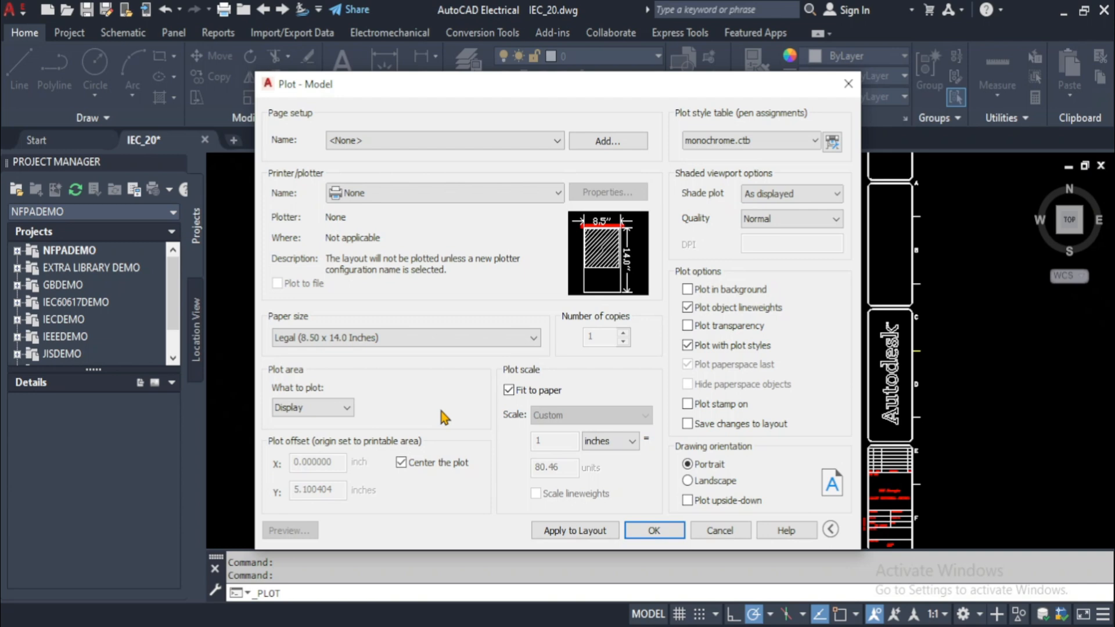
pyautogui.moveTo(468, 412)
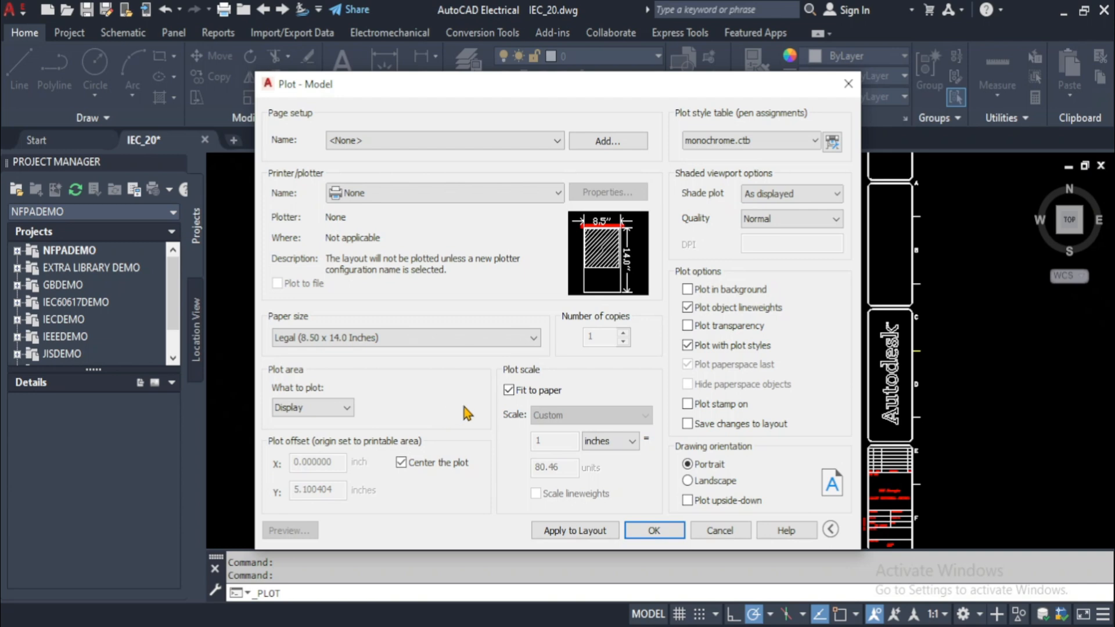
pyautogui.click(508, 390)
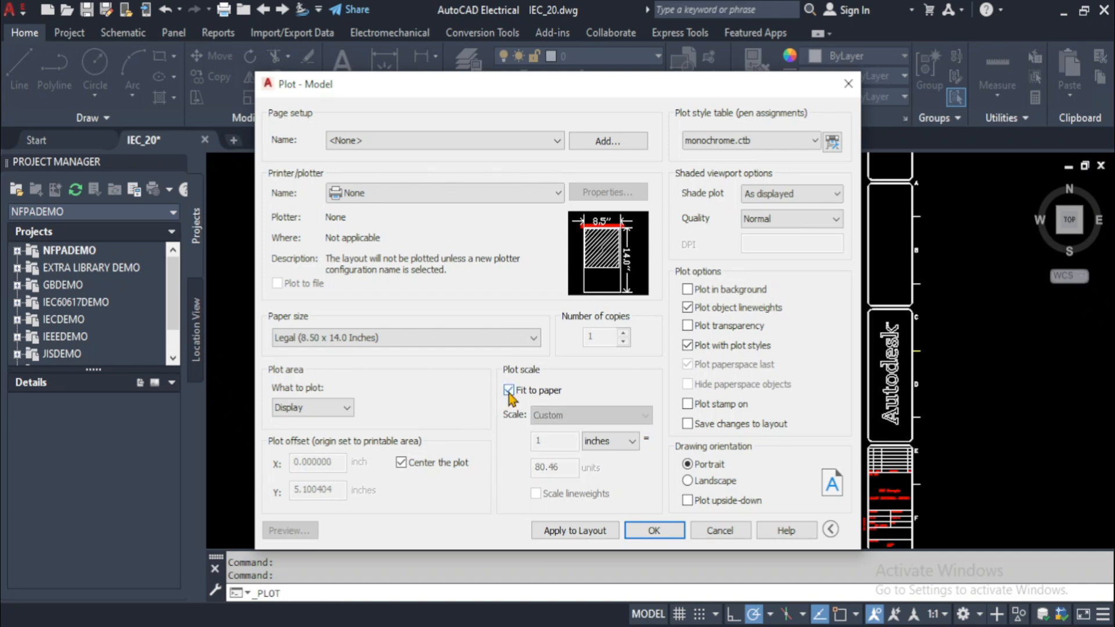
pyautogui.click(508, 390)
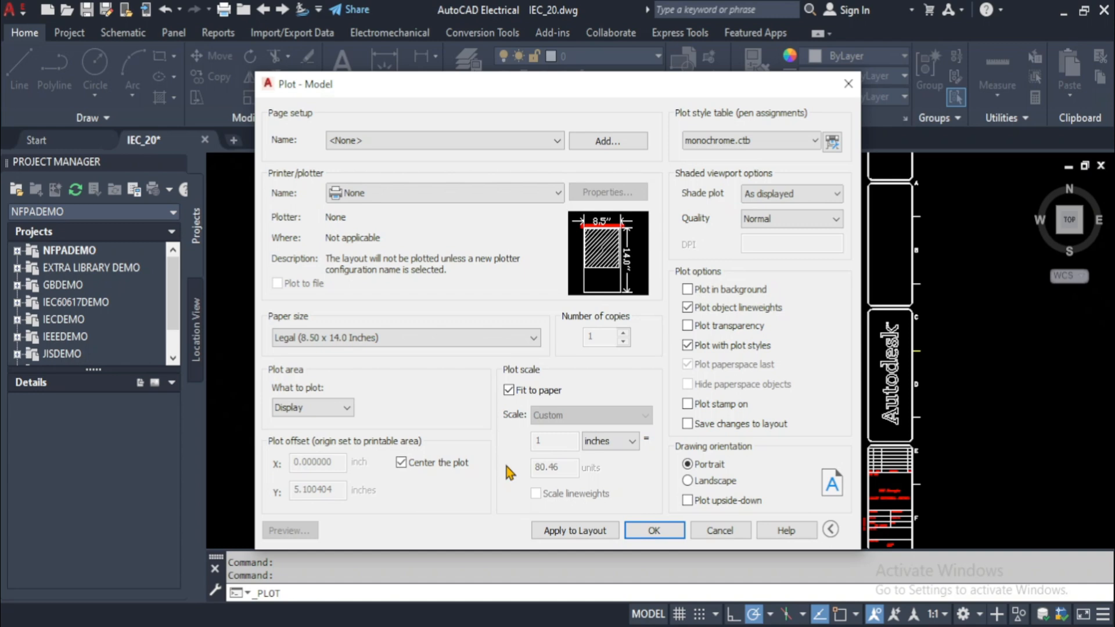
pyautogui.moveTo(594, 467)
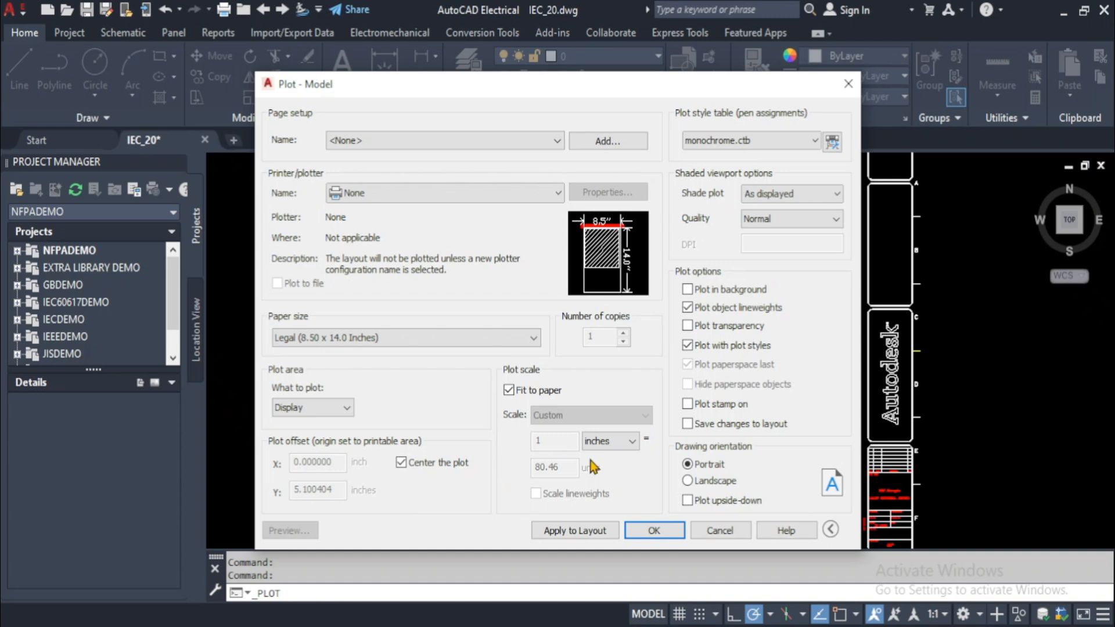
pyautogui.moveTo(782, 284)
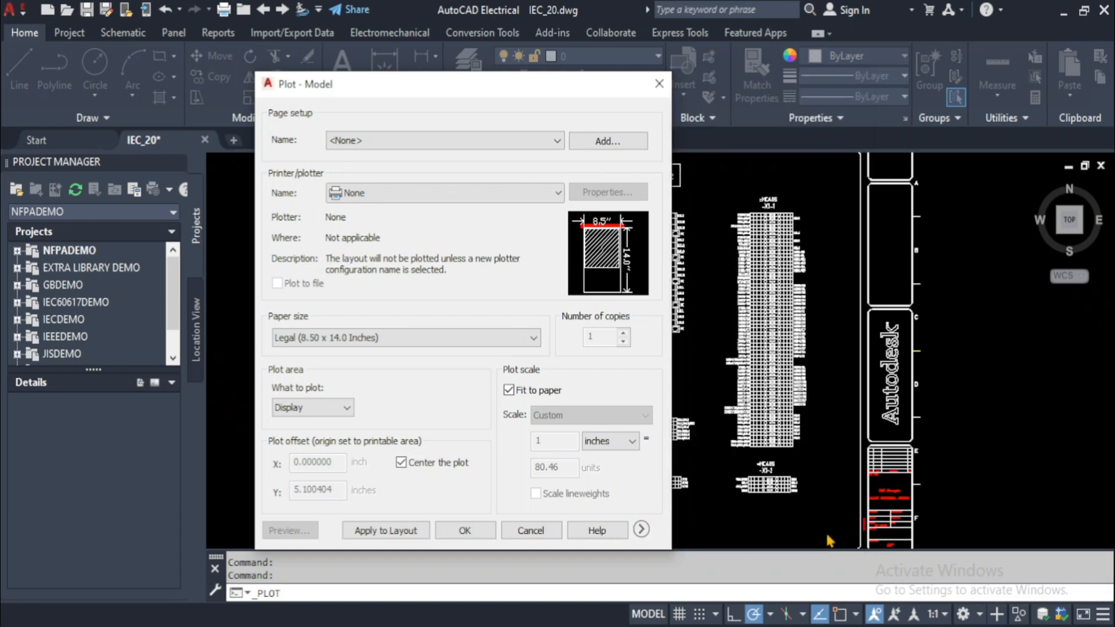
pyautogui.moveTo(642, 530)
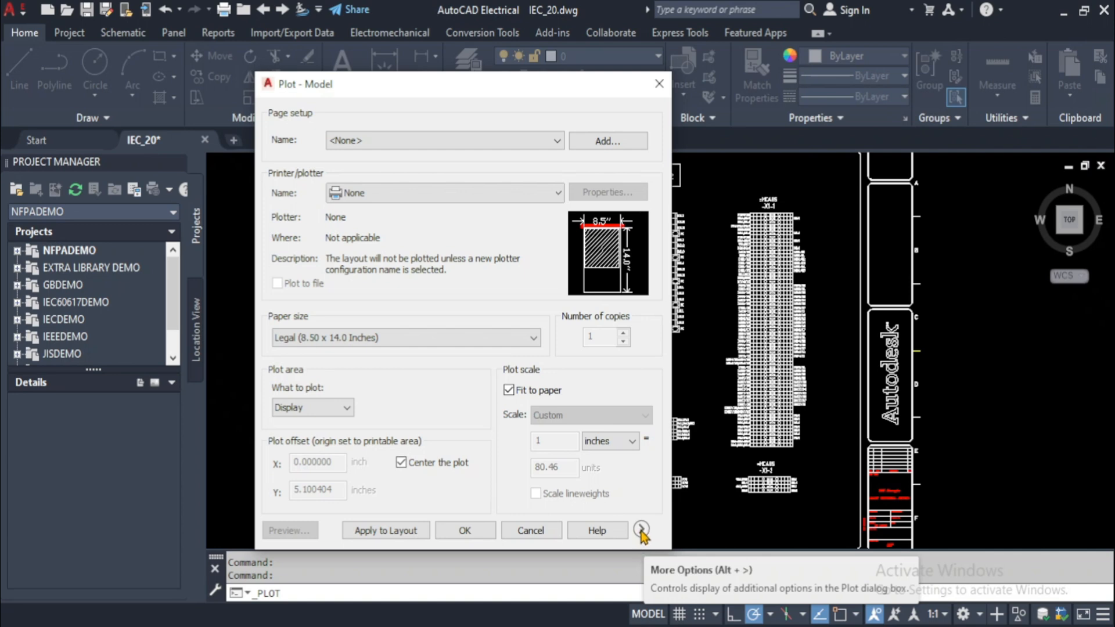
pyautogui.click(641, 530)
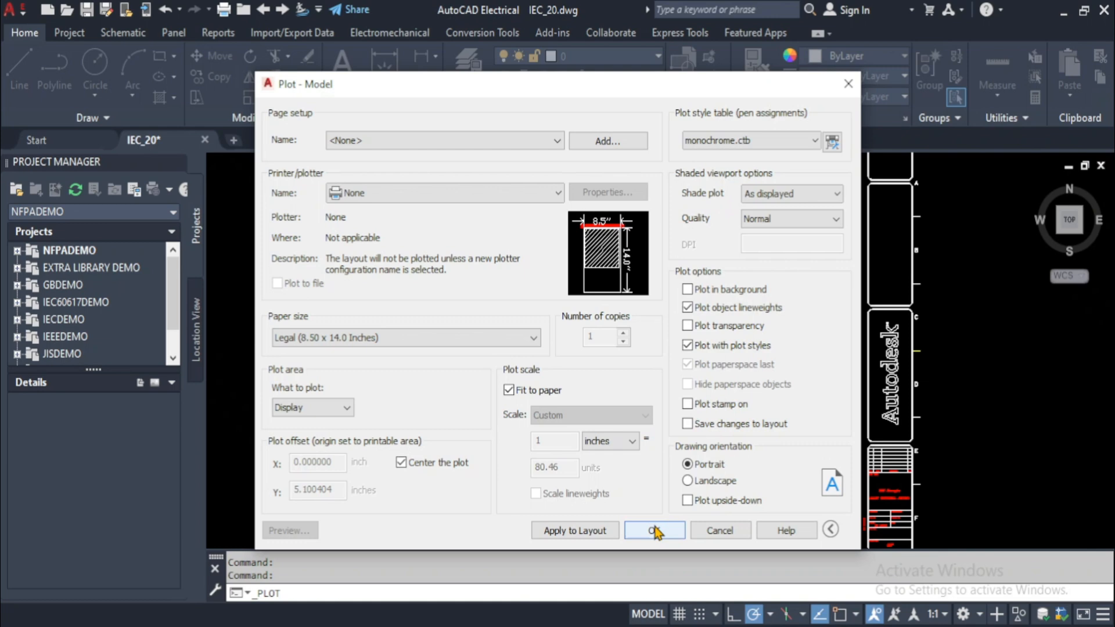
pyautogui.moveTo(686, 405)
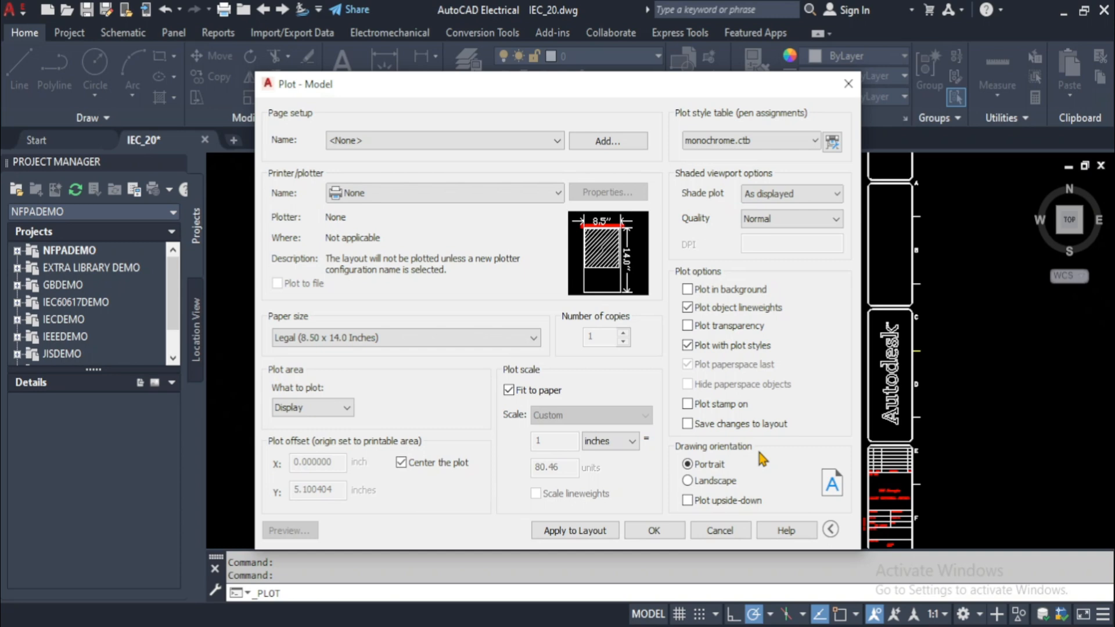
# Set the drawing orientation to Landscape and enable Plot upside-down.
pyautogui.click(687, 481)
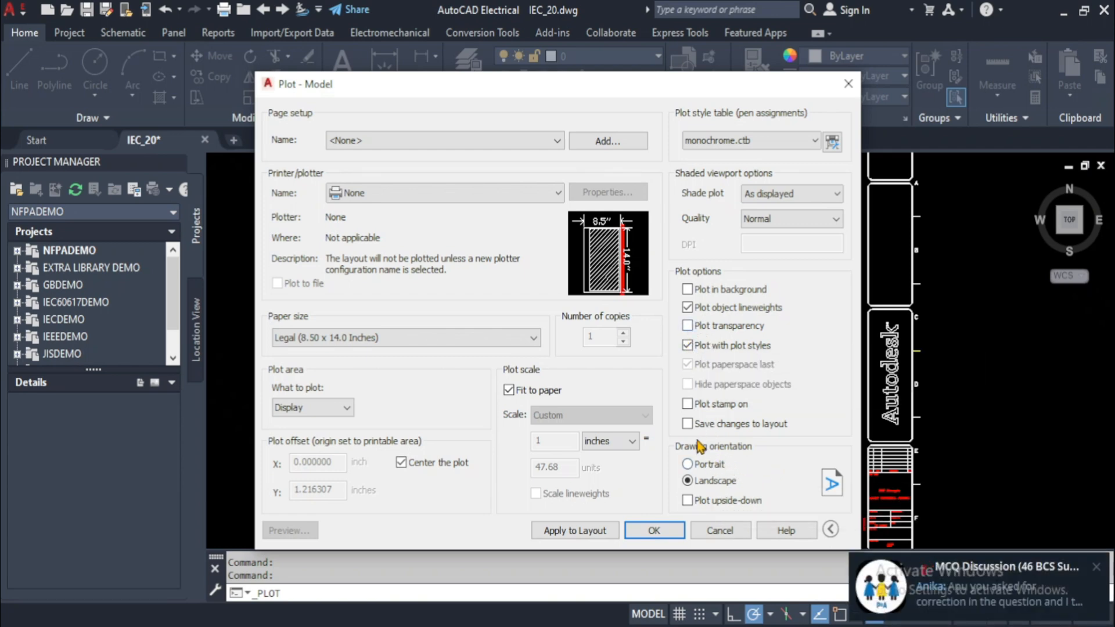
pyautogui.click(687, 500)
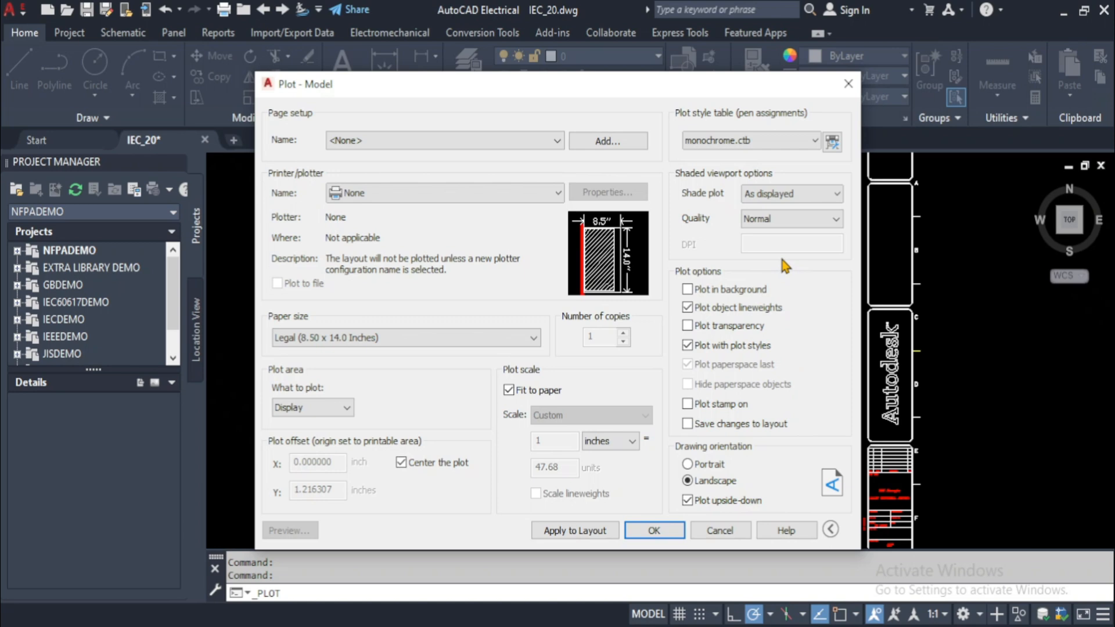
pyautogui.moveTo(742, 249)
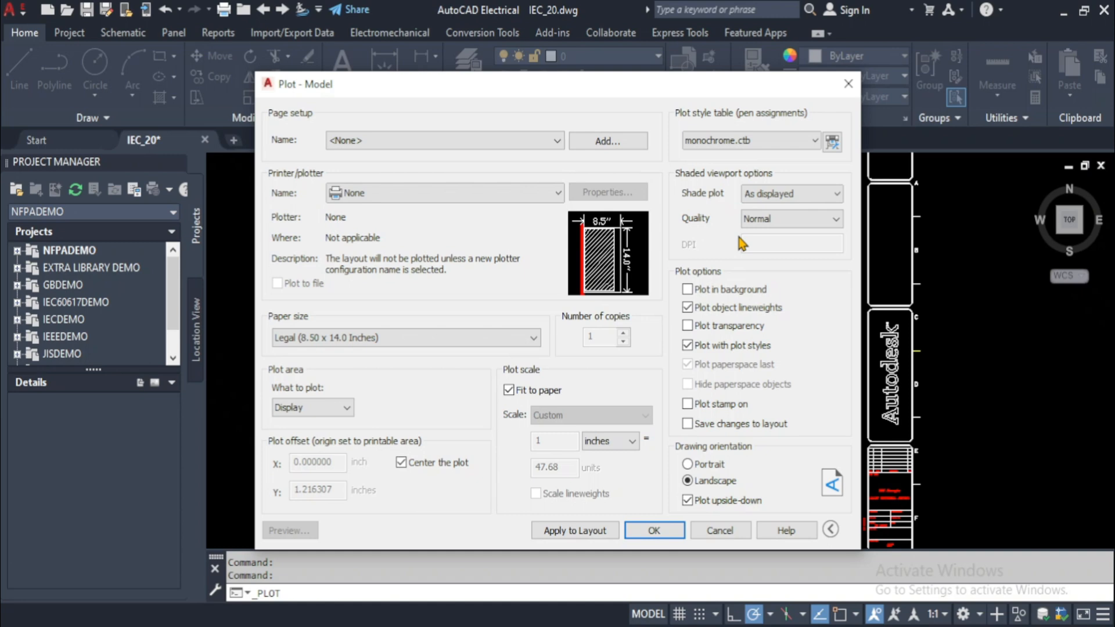
pyautogui.moveTo(743, 217)
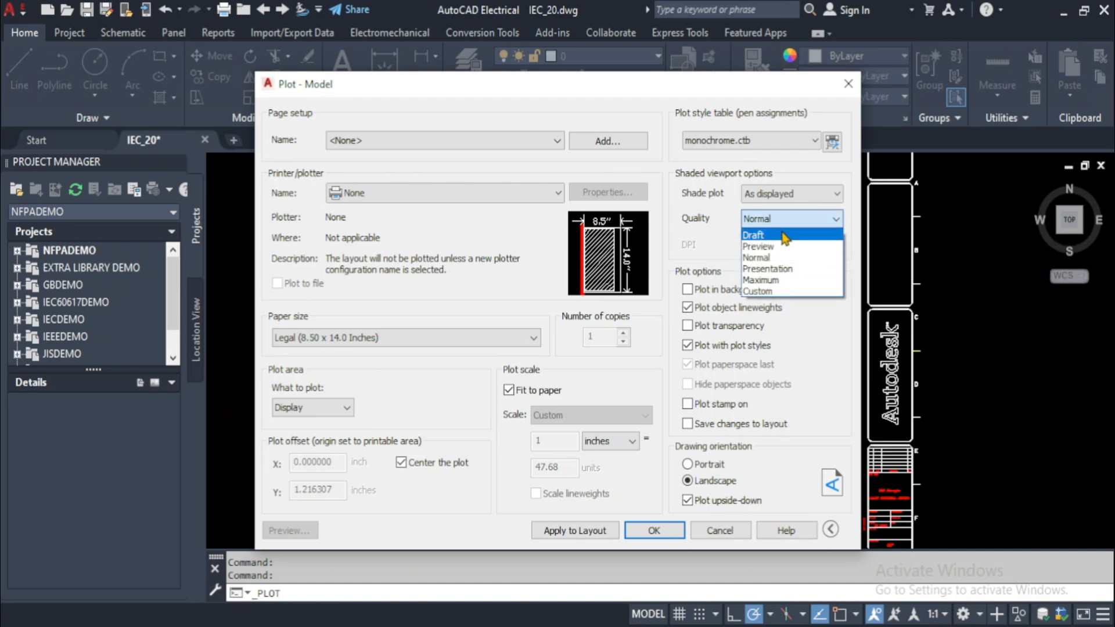
pyautogui.click(791, 219)
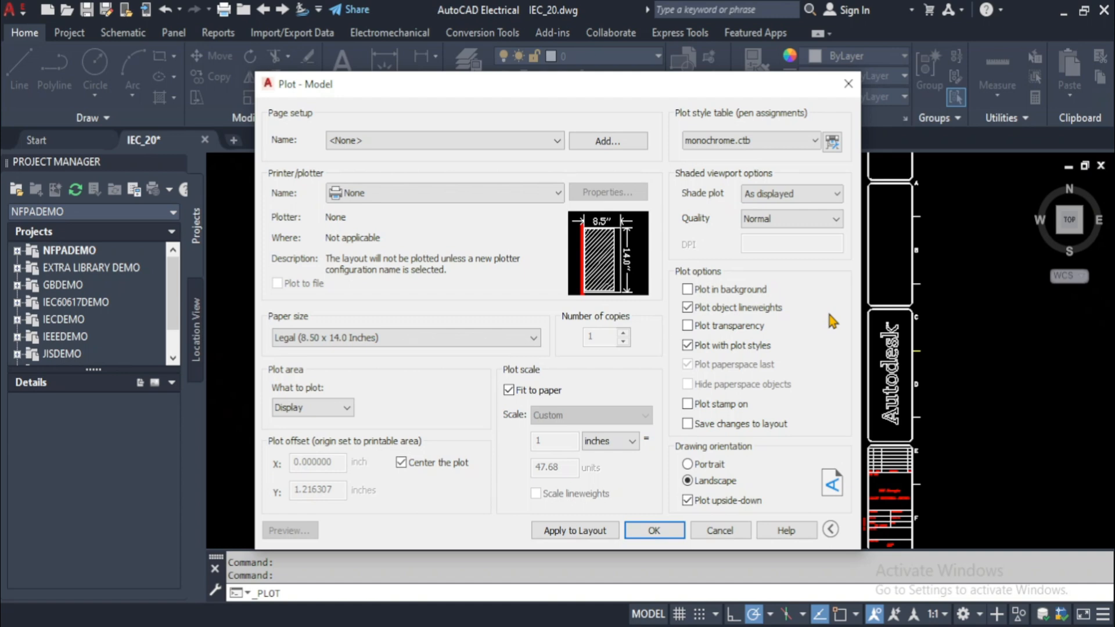
pyautogui.click(653, 530)
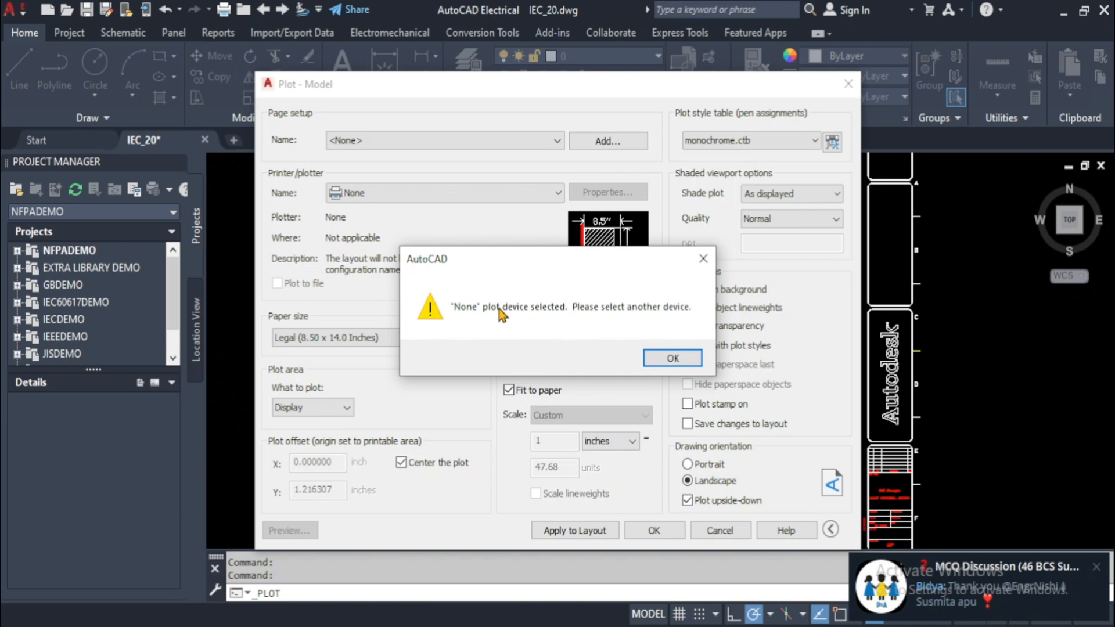
pyautogui.moveTo(476, 291)
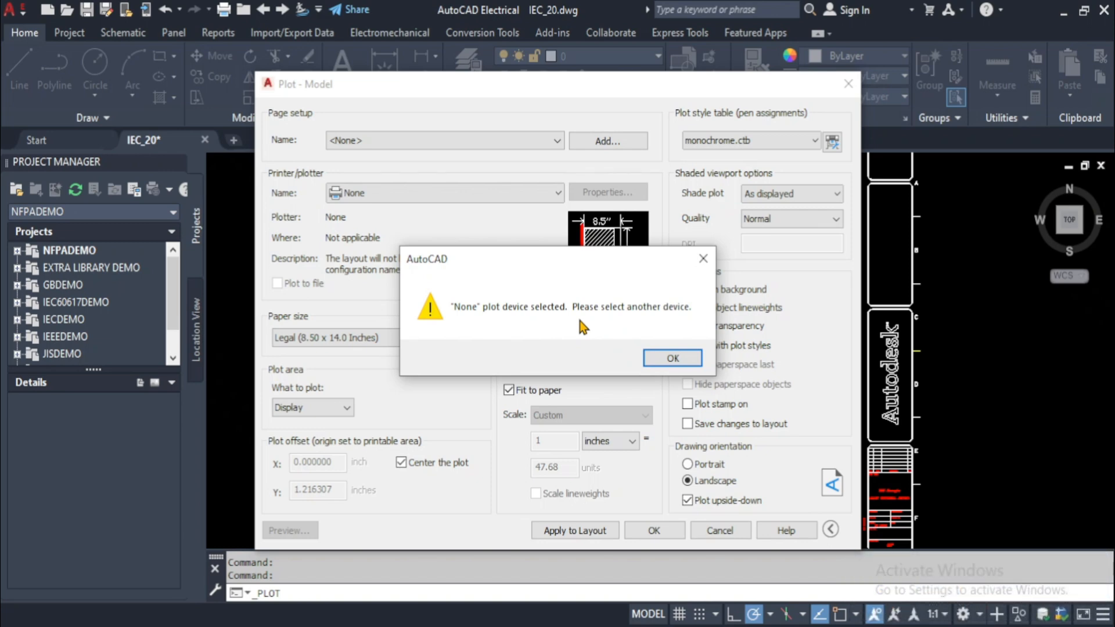
pyautogui.moveTo(600, 345)
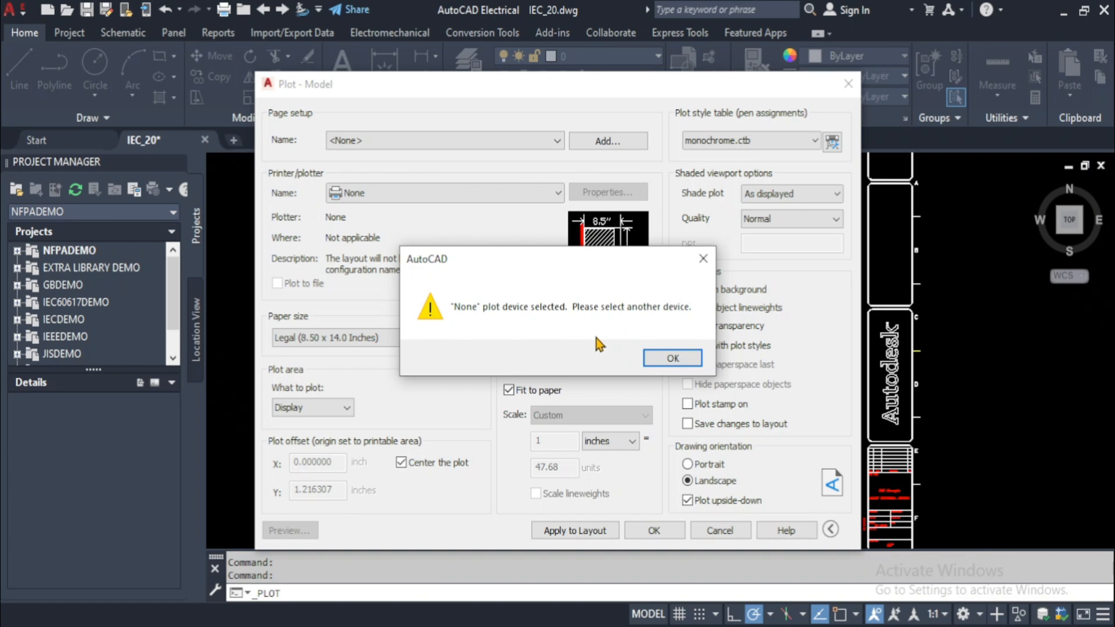
pyautogui.moveTo(606, 348)
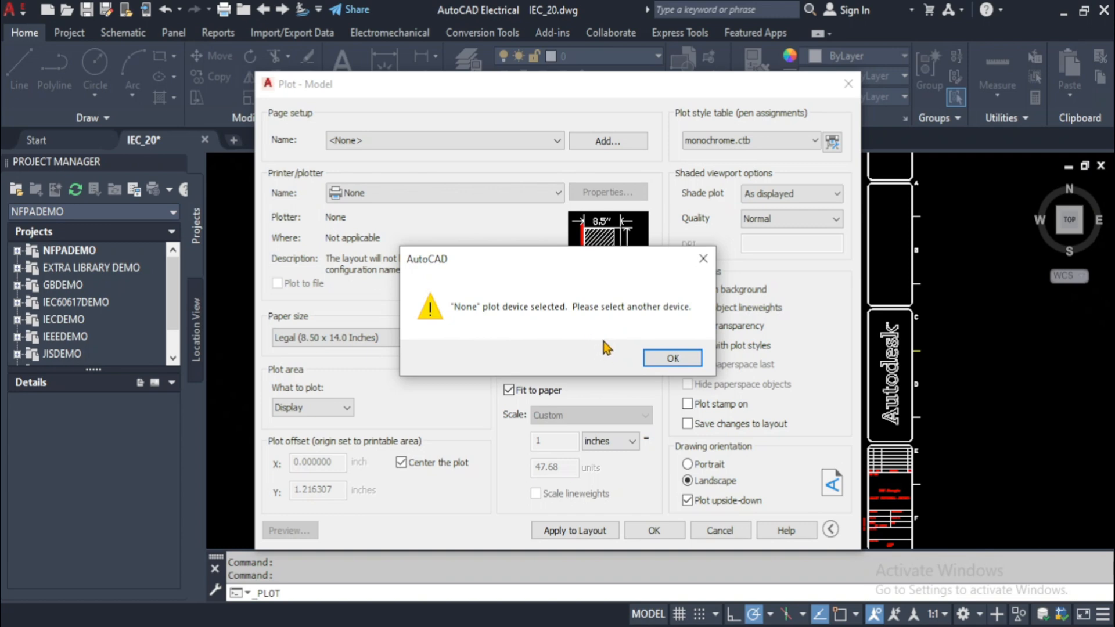